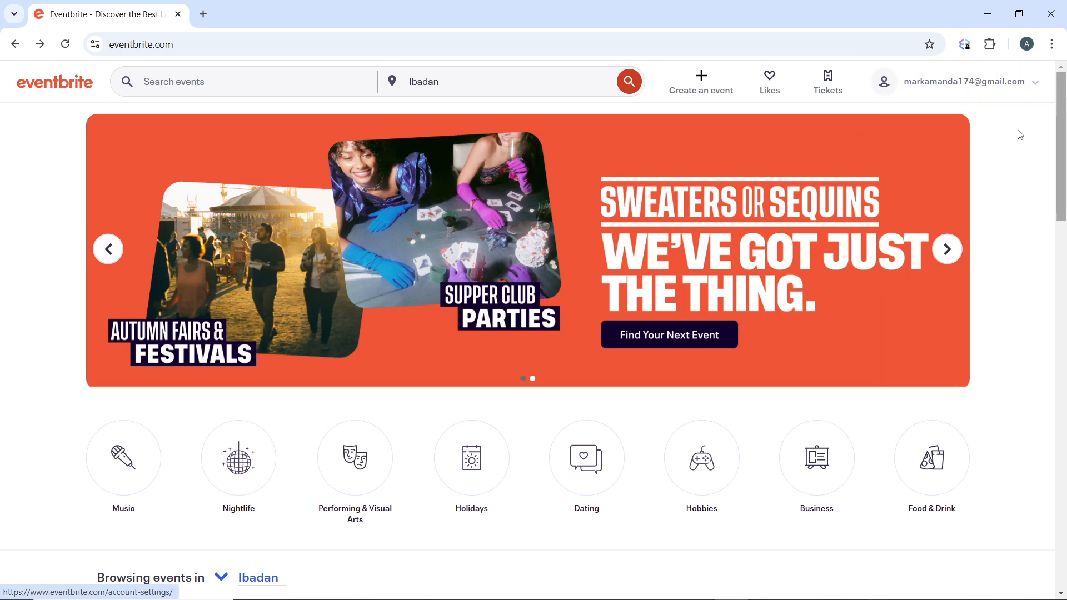
Open the account email dropdown at the top right of the Eventbrite homepage
click(964, 81)
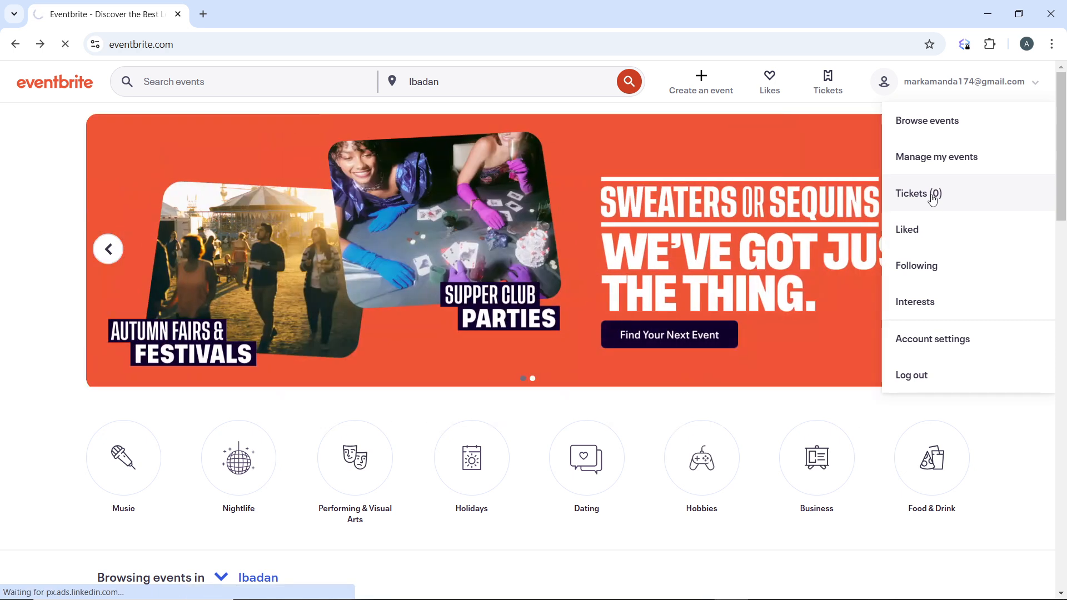
Choose Tickets (0) and scroll the profile's Orders section, which shows no upcoming orders
click(919, 194)
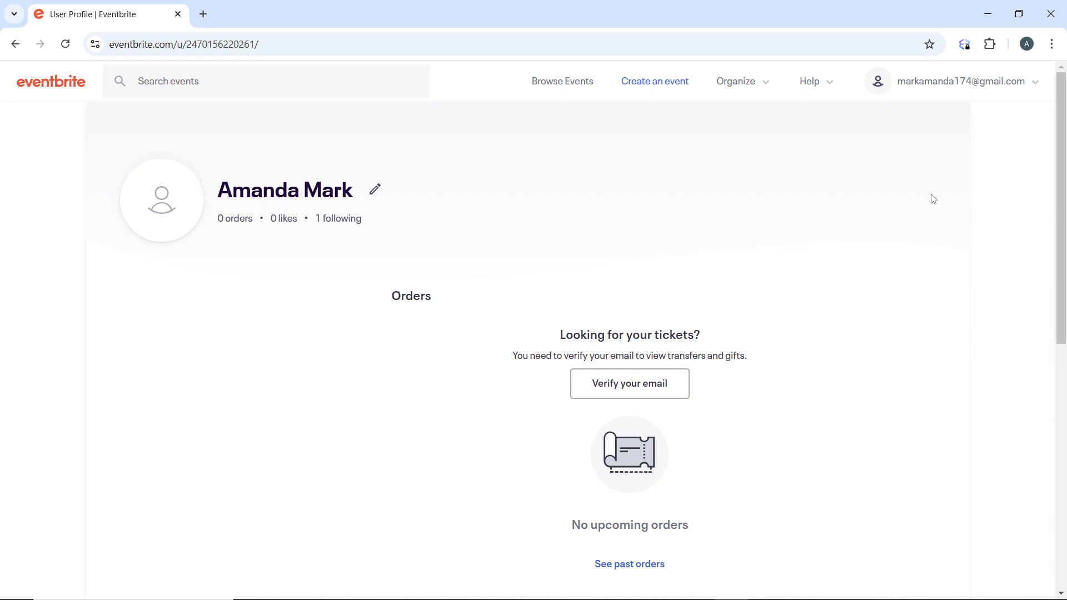
scroll(down, 3)
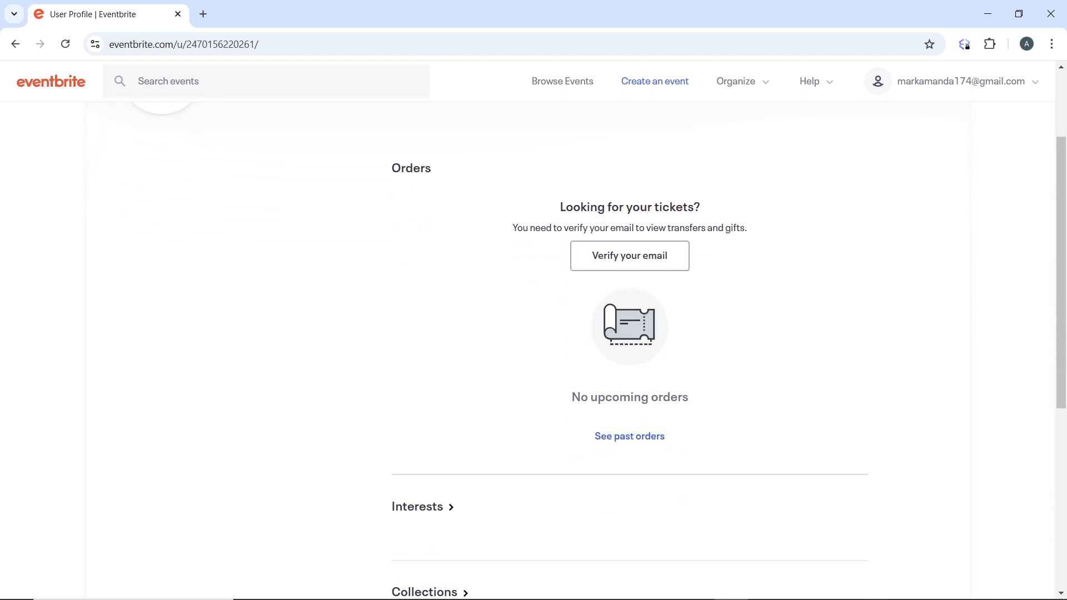
scroll(down, 3)
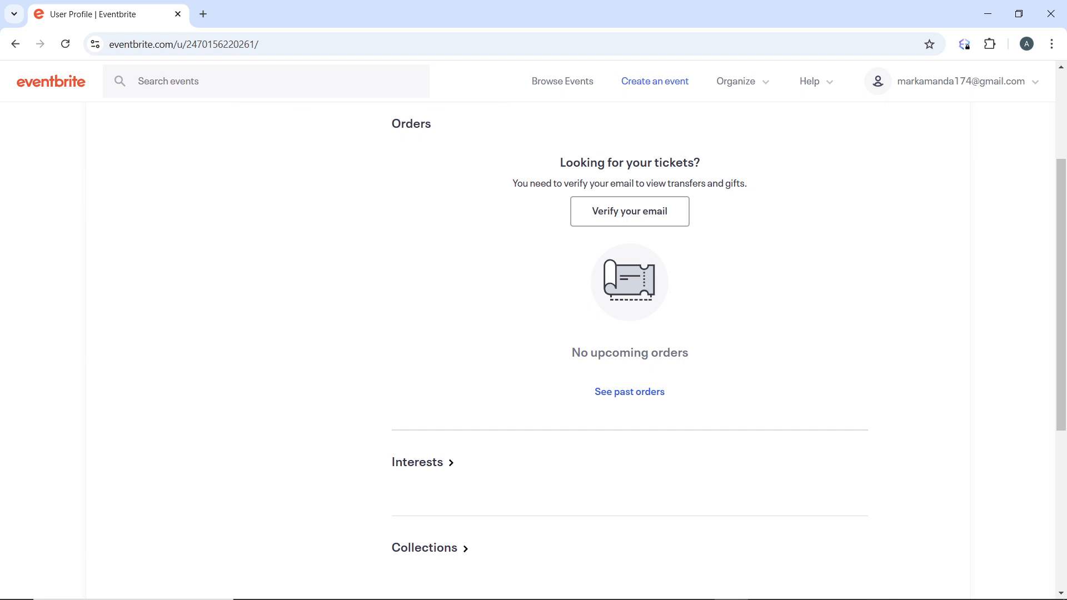
scroll(up, 3)
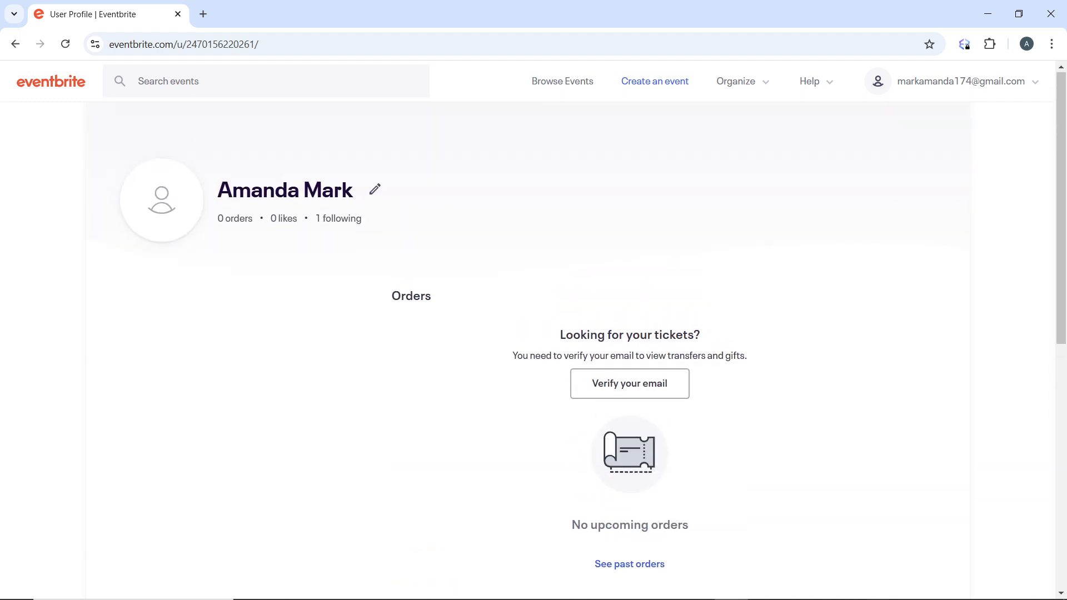